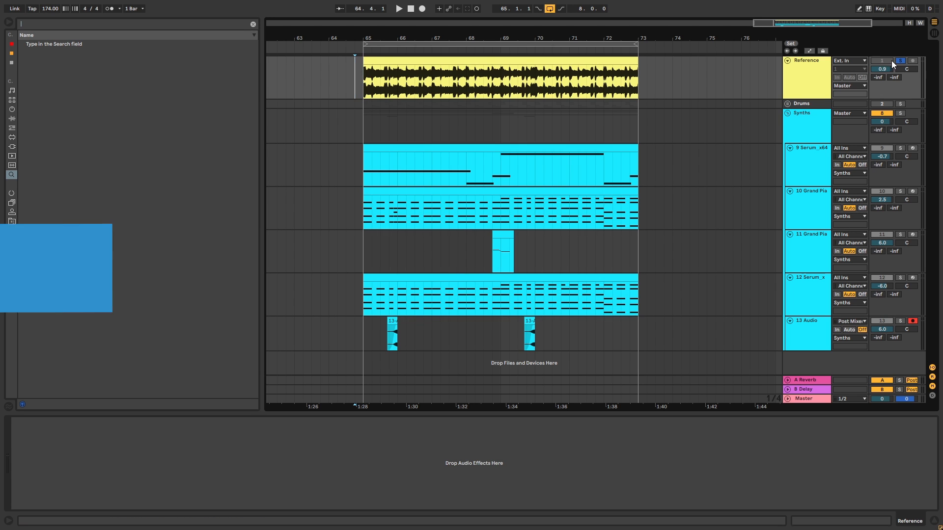
- Unsolo the Reference track so the project's own tracks play back
click(398, 9)
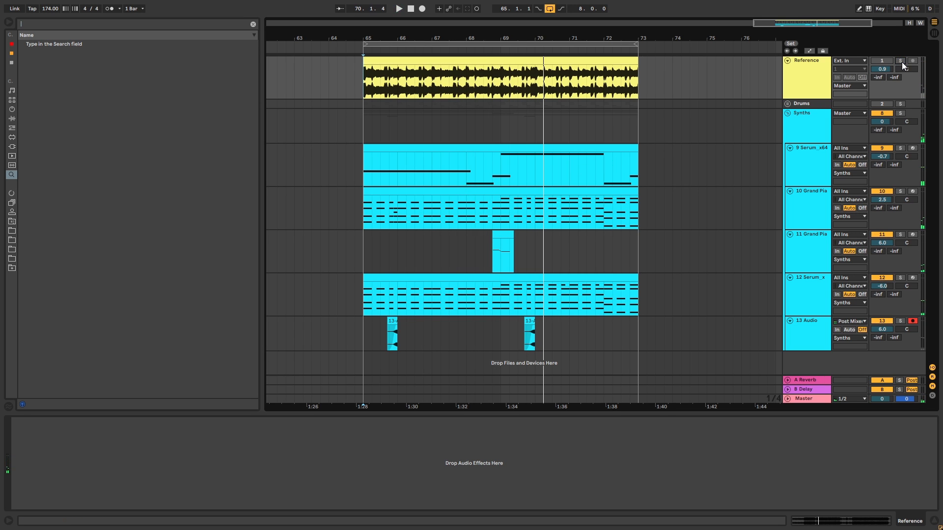
click(399, 8)
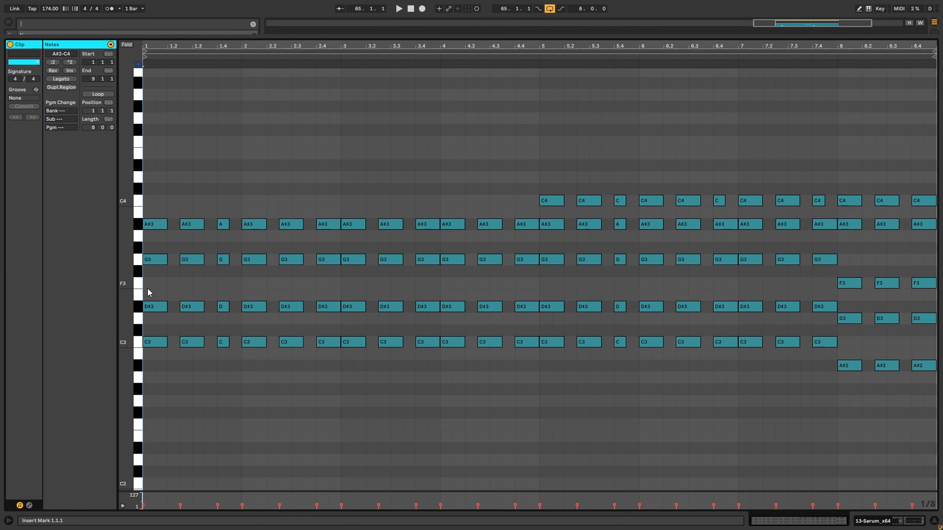
mouse_move(146, 368)
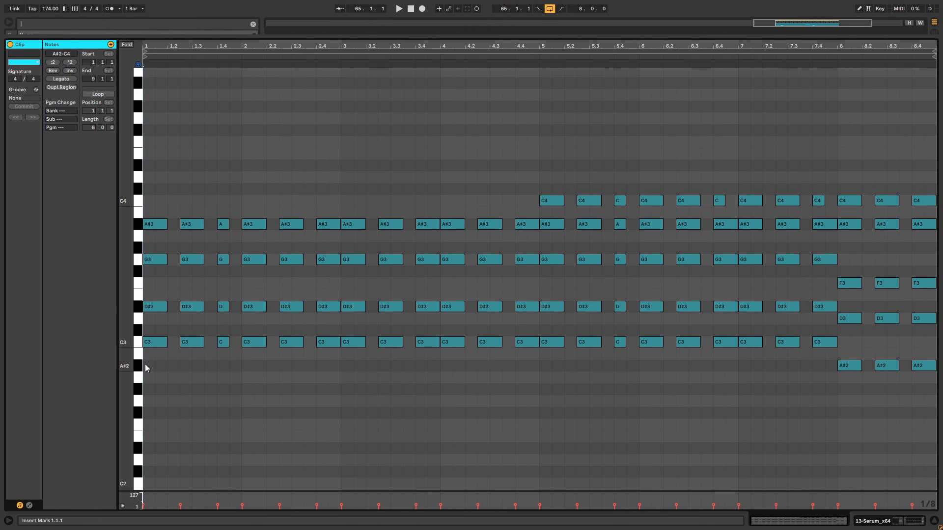
click(154, 342)
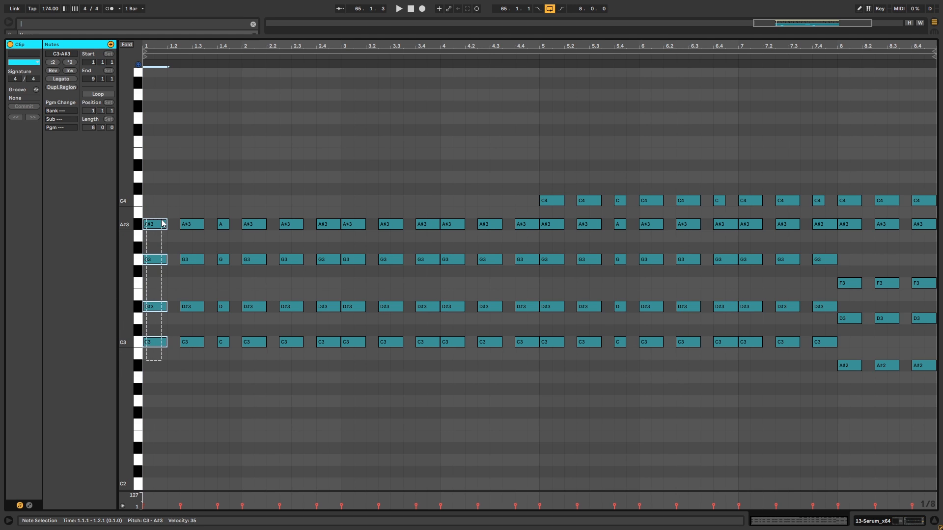
click(440, 380)
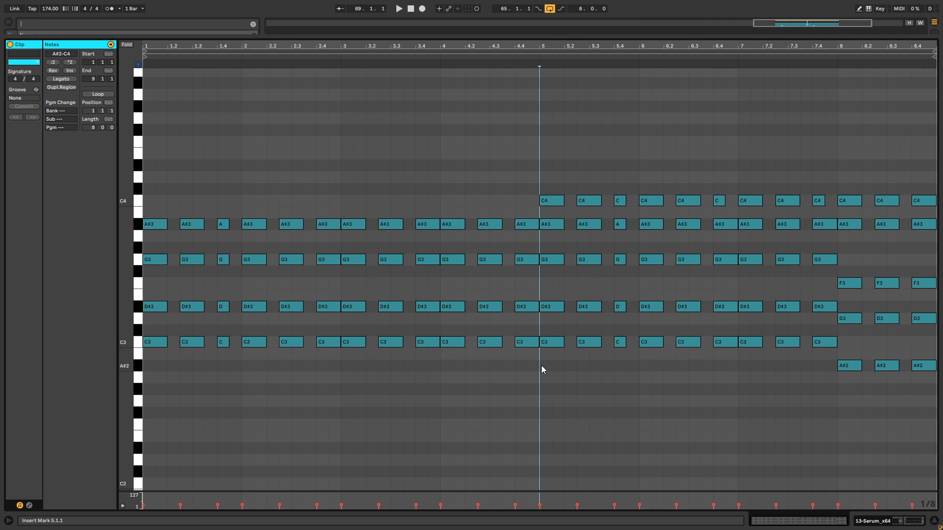
click(551, 342)
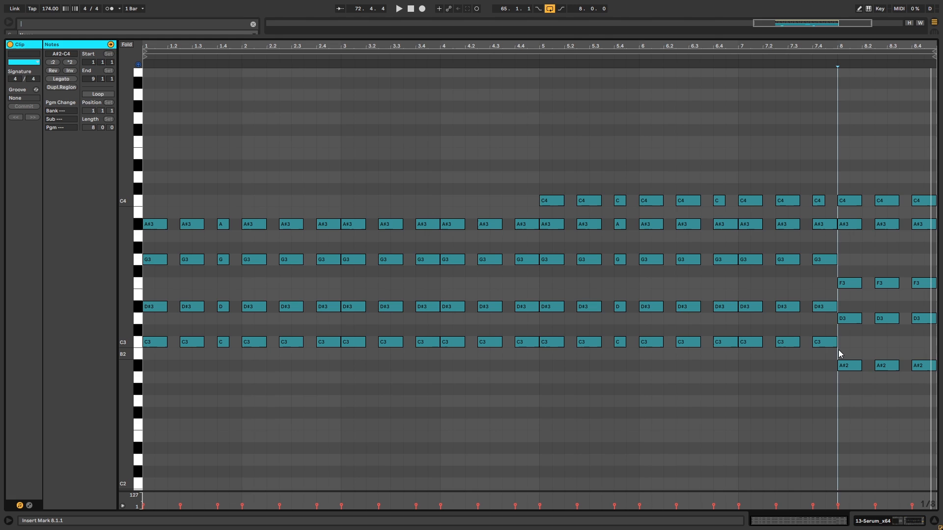
click(847, 365)
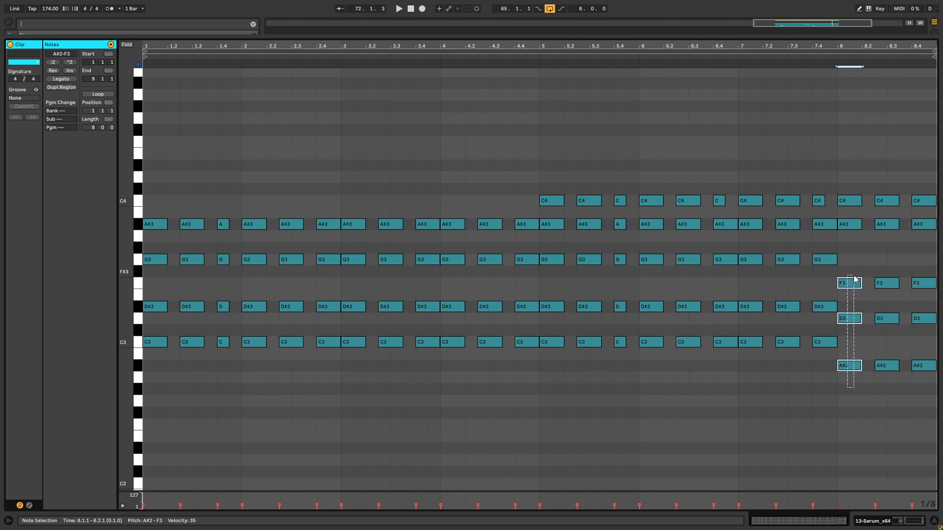
click(844, 386)
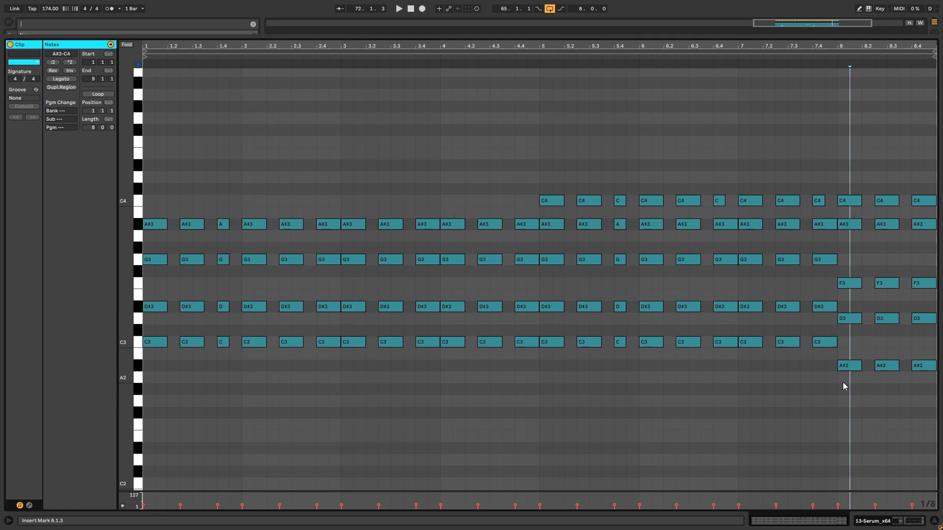
click(848, 224)
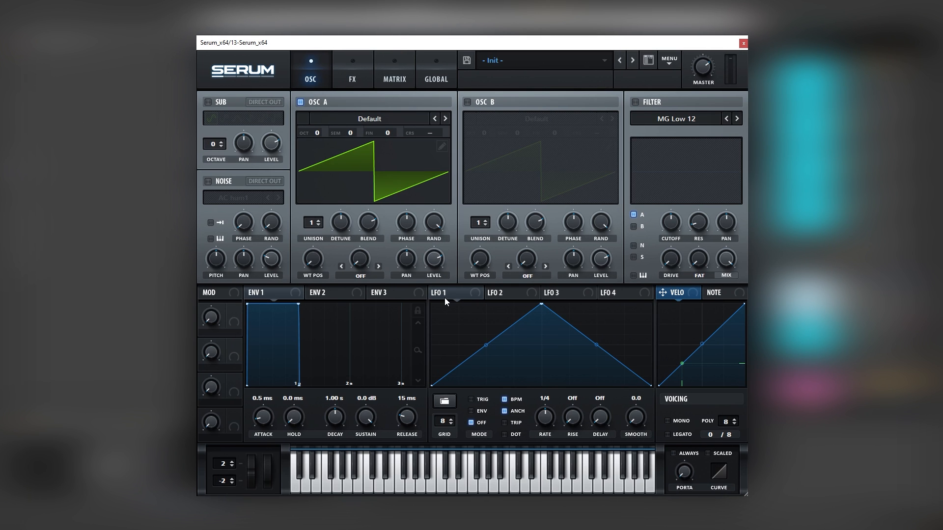
mouse_move(348, 120)
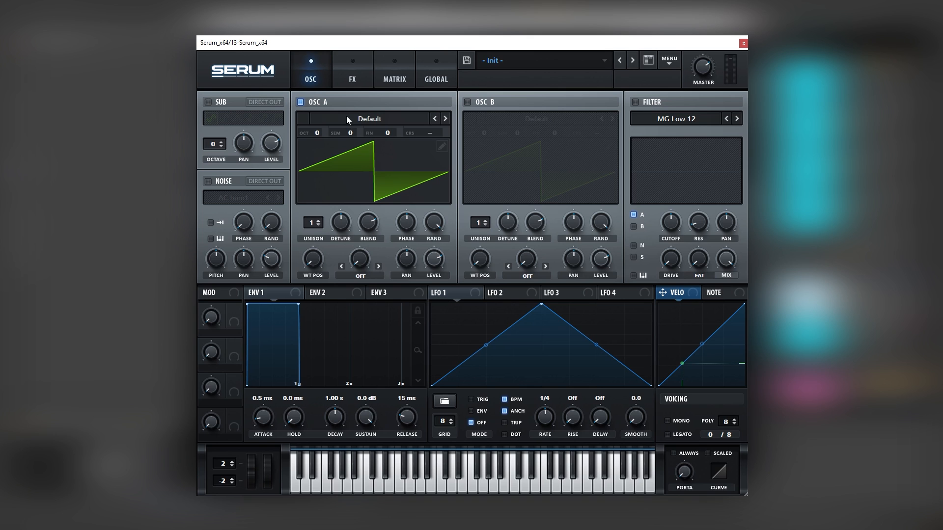
- Load the Basic Shapes sine wavetable into oscillator A
click(444, 118)
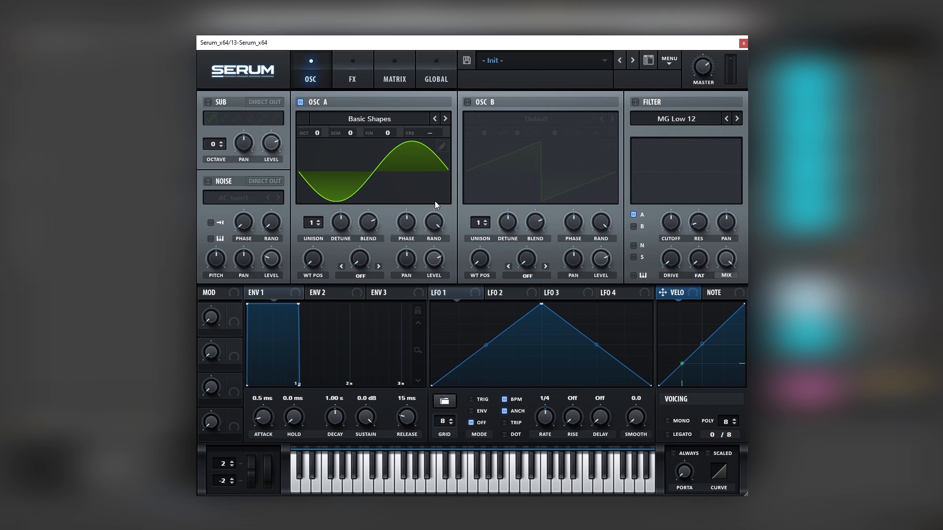
mouse_move(371, 401)
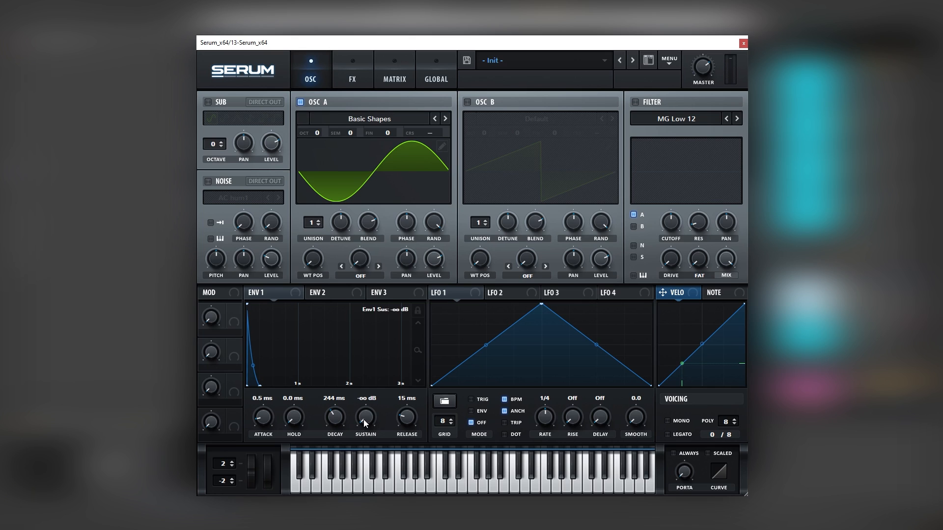
mouse_move(334, 416)
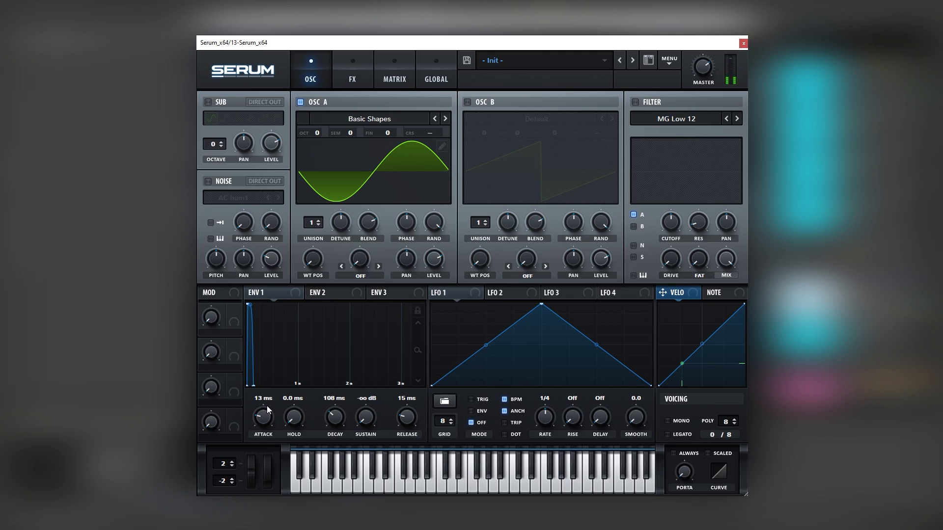
mouse_move(351, 285)
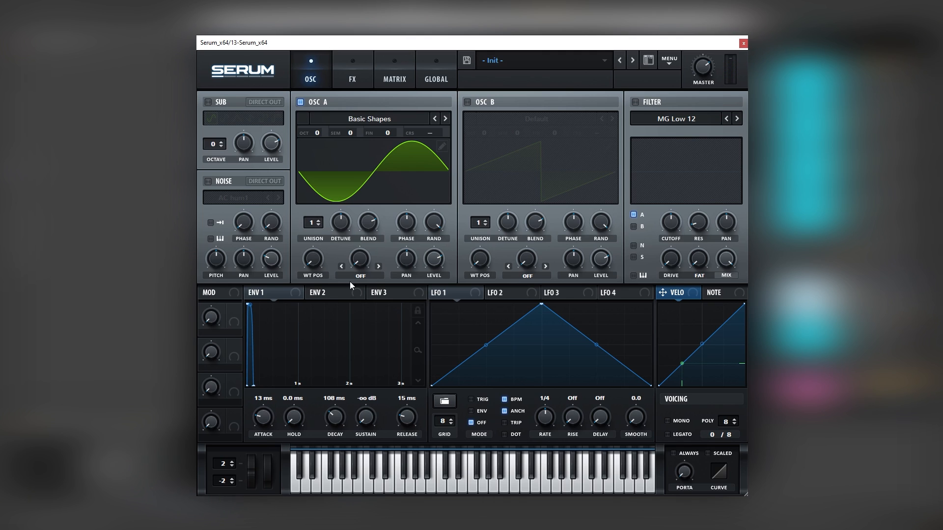
- Enable oscillator B with a Basic Shapes sine set one octave up
click(536, 119)
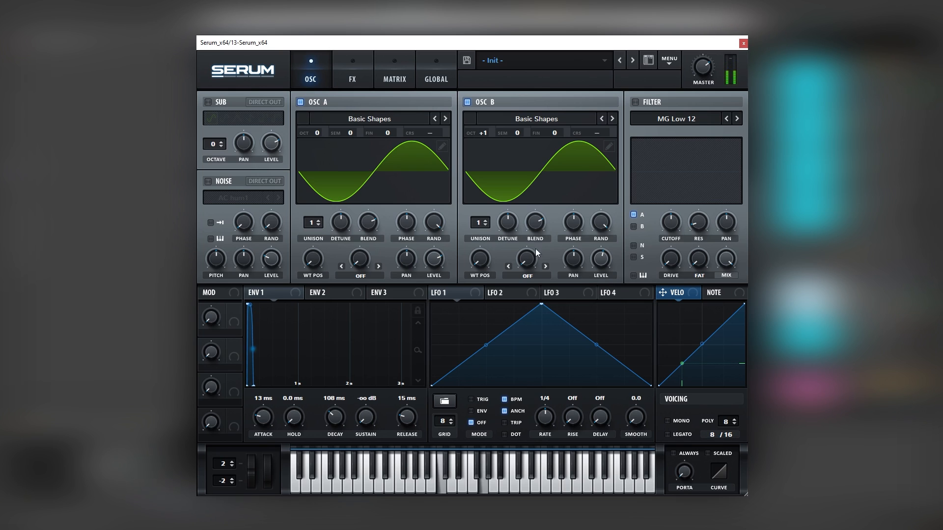
click(351, 69)
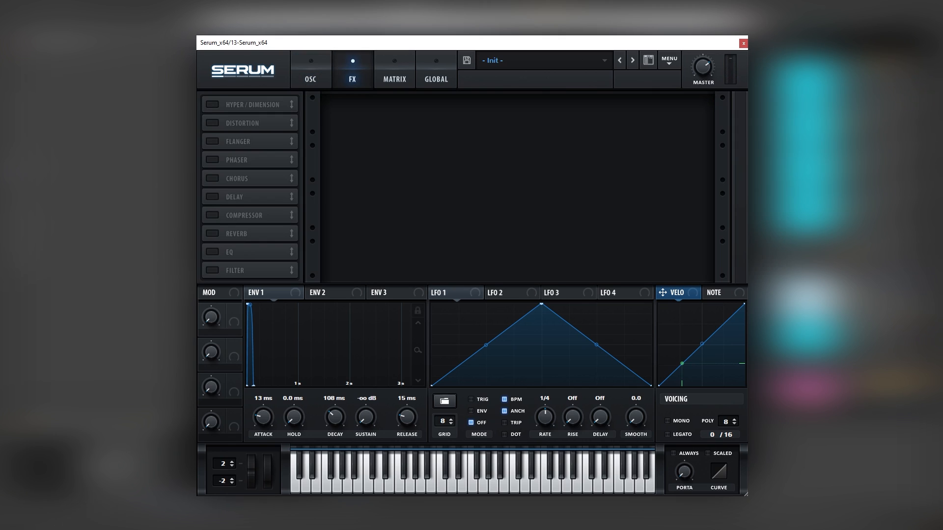
- Switch on the Delay effect with 1/8 BPM-synced times, 74% feedback, 43% mix
click(212, 197)
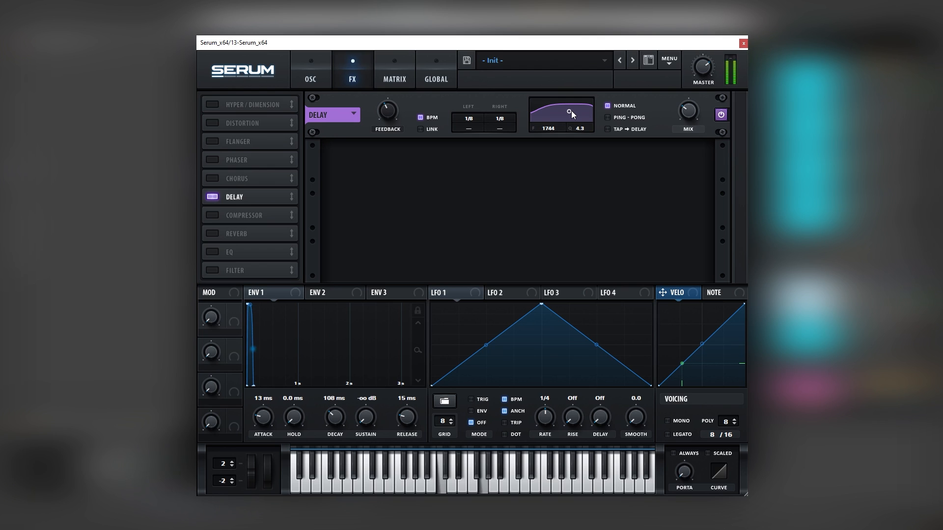
mouse_move(689, 114)
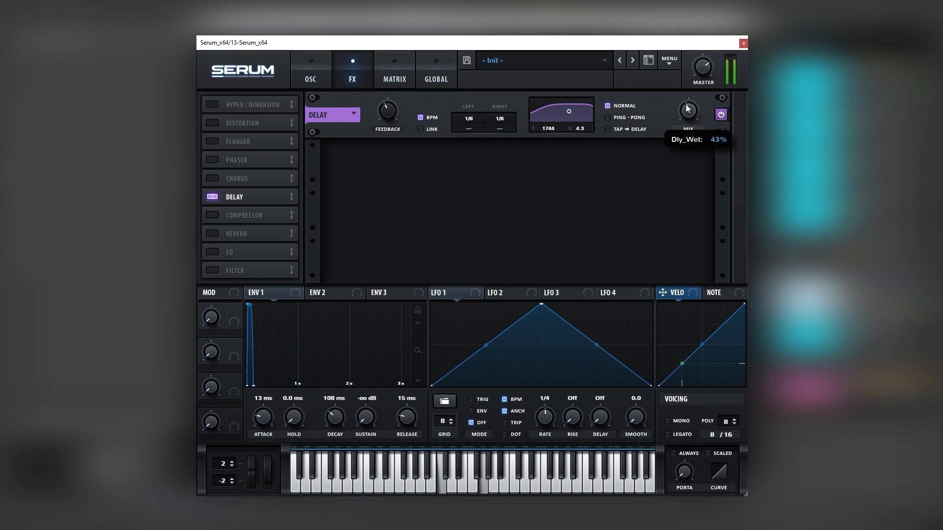
mouse_move(680, 107)
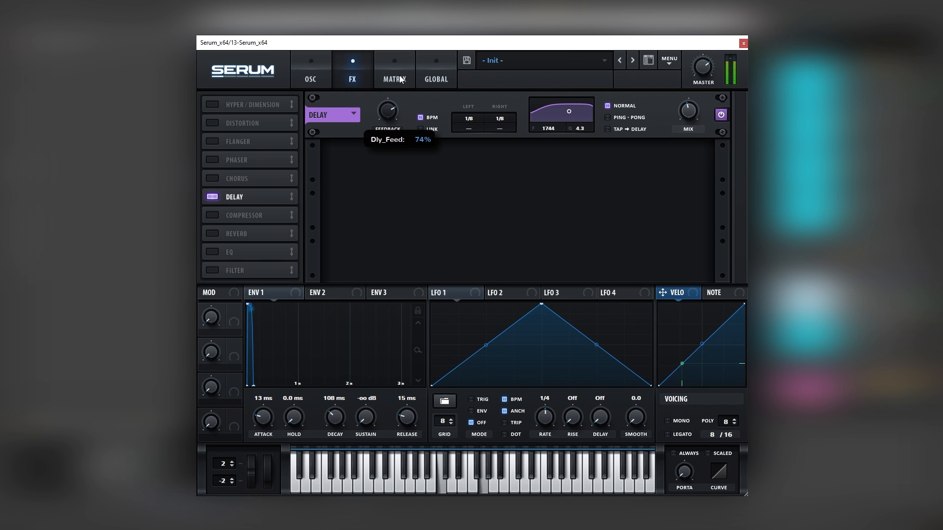
mouse_move(396, 104)
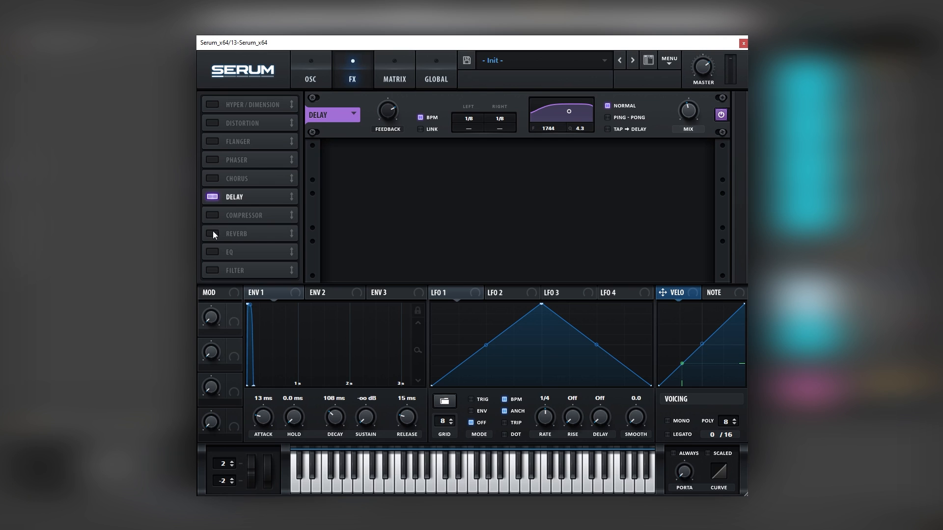
- Turn on the Reverb effect in Hall mode with 15% size and 27% mix
click(212, 233)
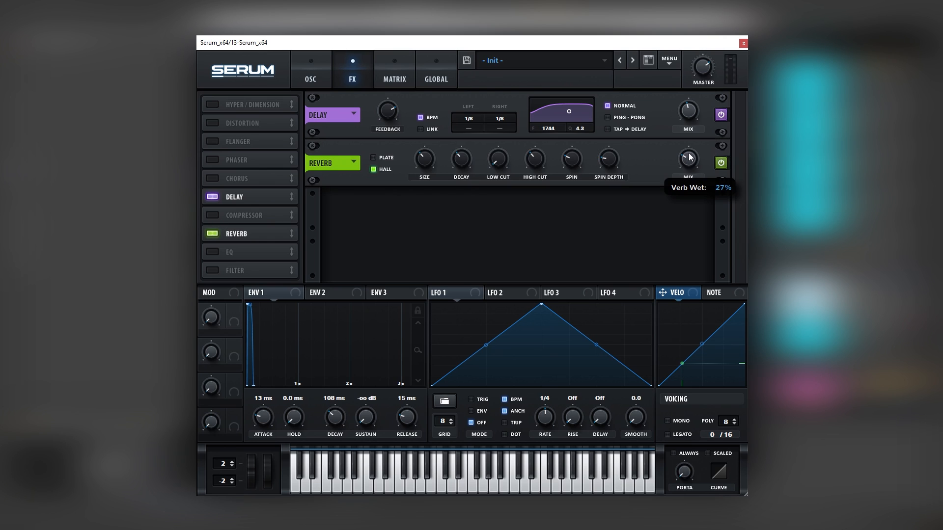
mouse_move(460, 161)
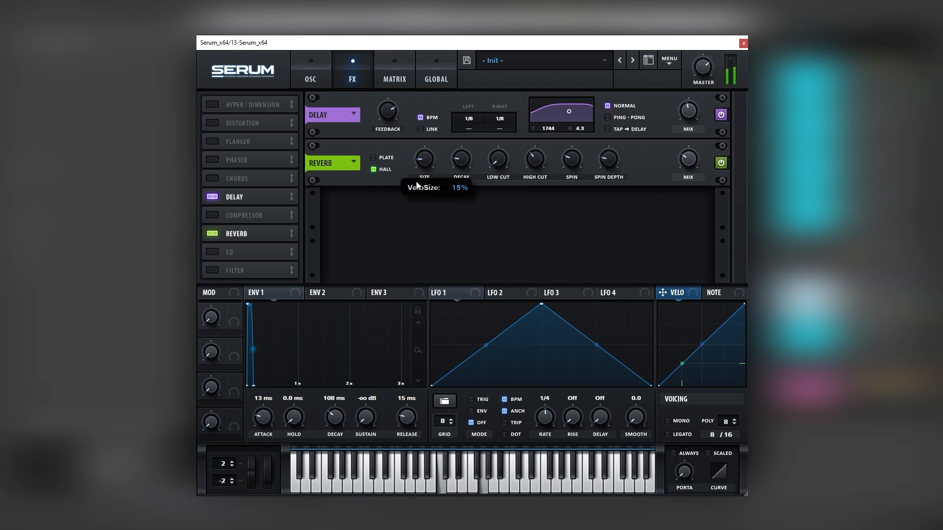
mouse_move(424, 165)
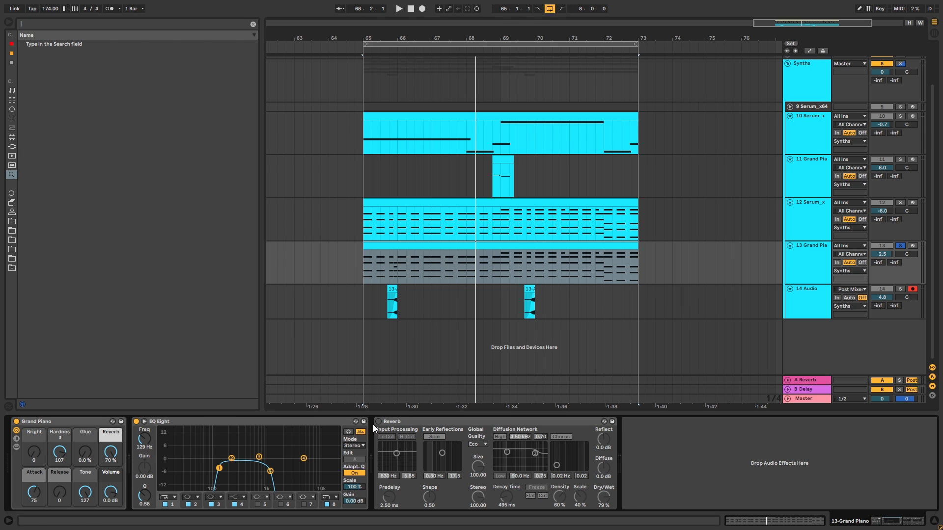
- Solo the Serum keys layer alongside the filtered Grand Piano track
click(398, 8)
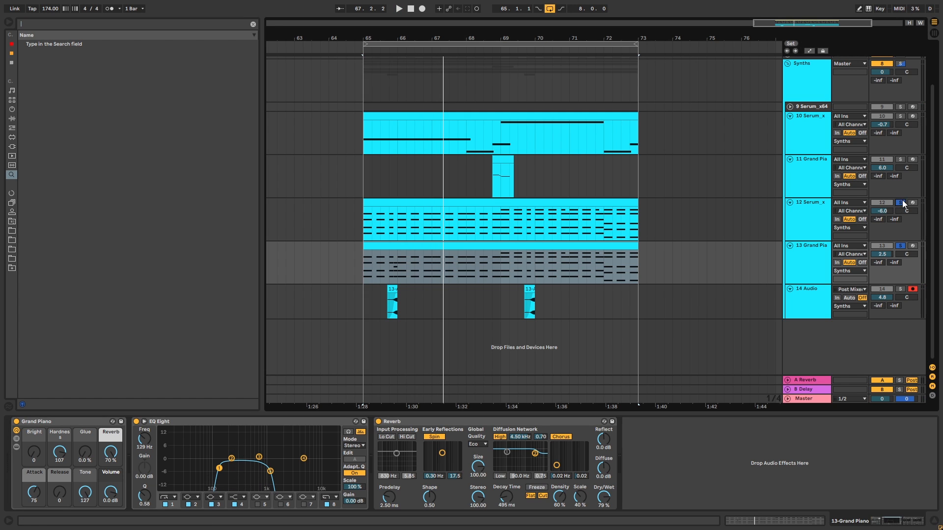
click(398, 8)
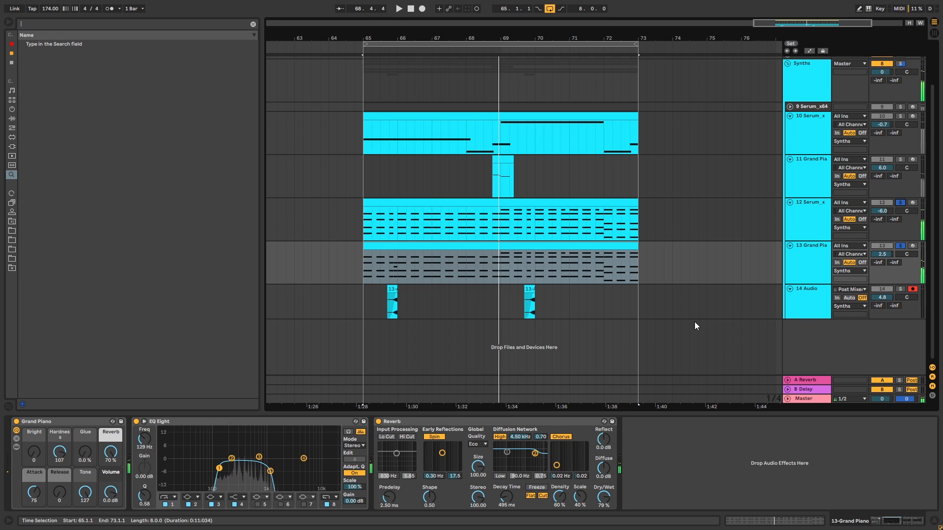
- Select the reversed resample clip on track 14 and audition it soloed
click(391, 301)
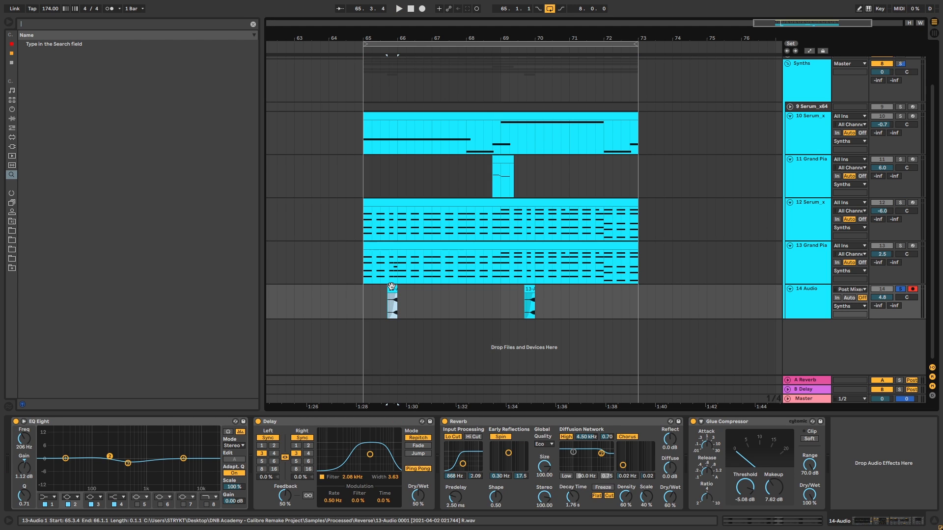
click(397, 9)
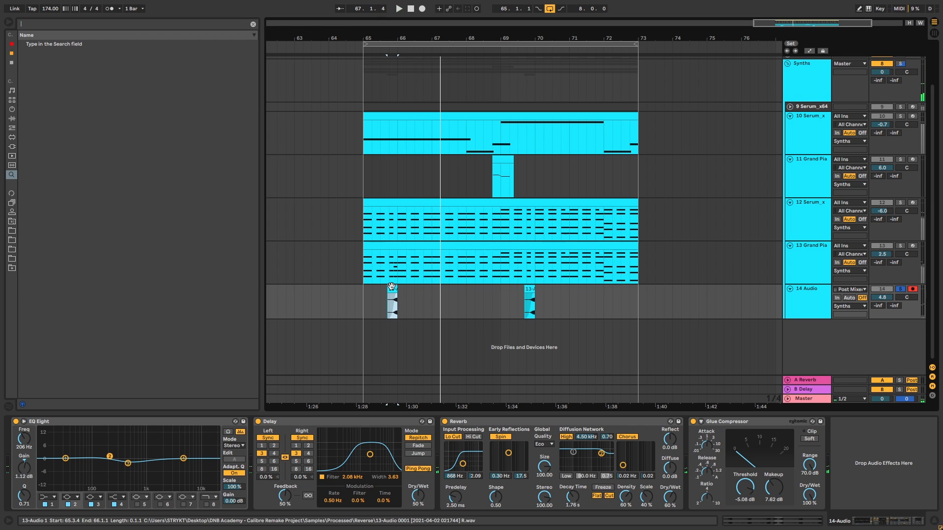
click(391, 298)
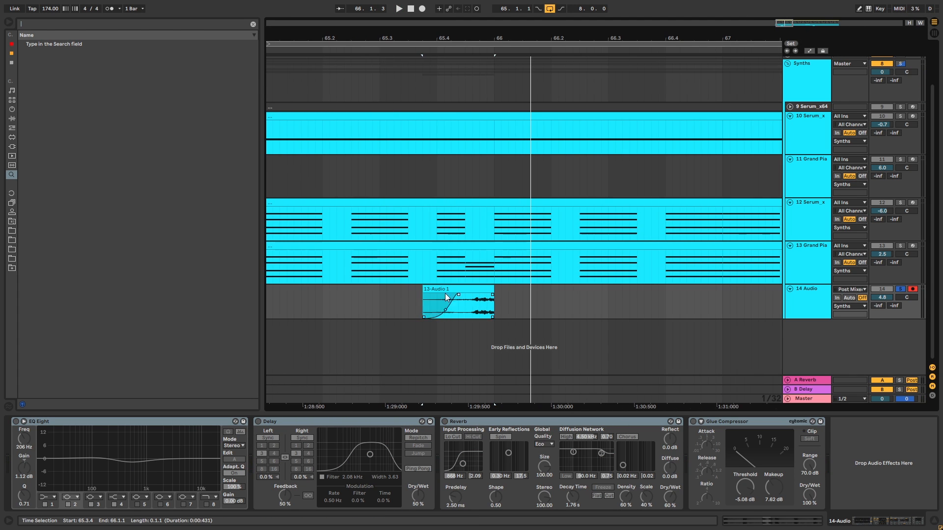
- Trim the reversed clip's start and bring up its warped sample details
double_click(457, 300)
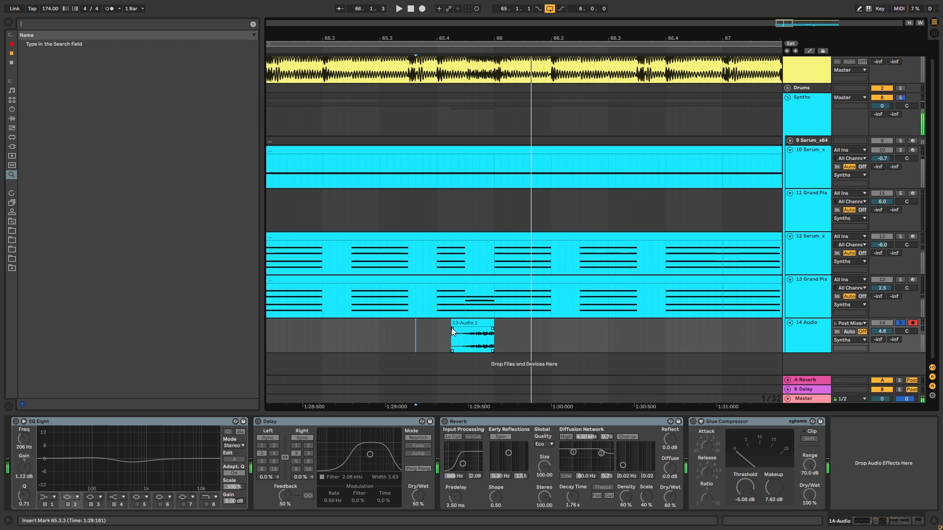
click(472, 334)
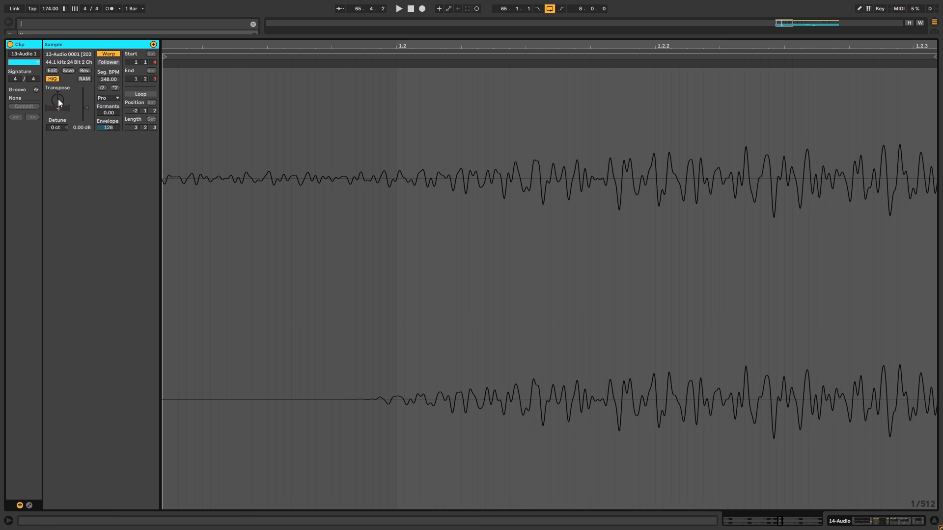
- Transpose the reversed clip's pitch with the Sample box Transpose knob
drag(59, 100, 58, 117)
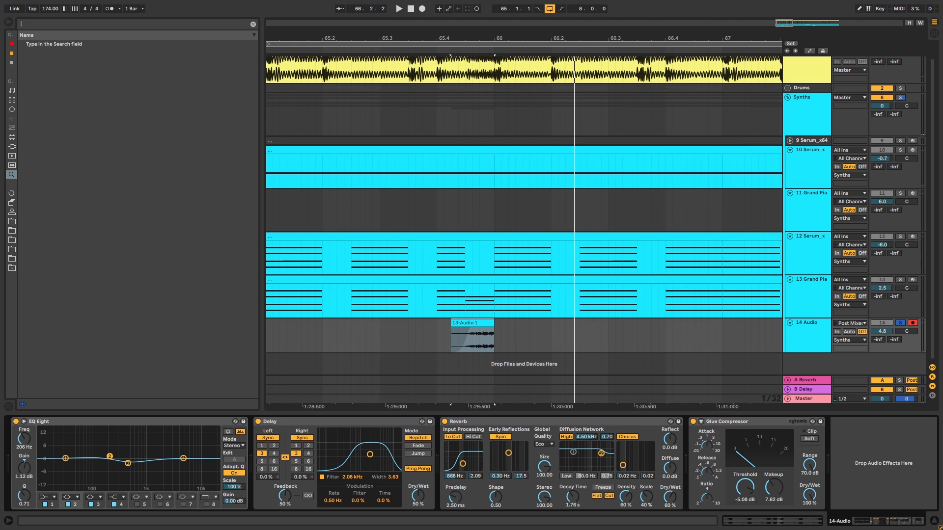
- Lower track 14's volume to 2.1 and show track 12's Serum device chain
click(398, 8)
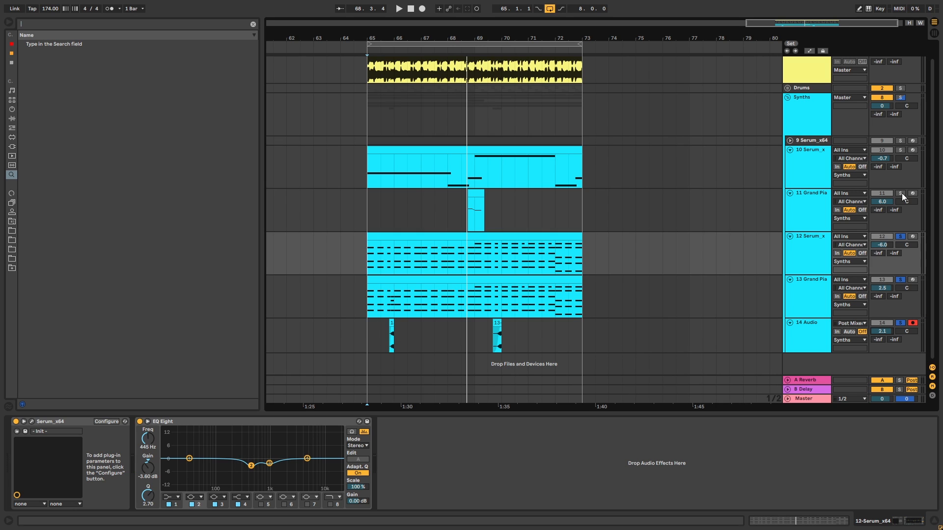
- Solo the Grand Piano track 11 and select its short piano clip
click(474, 211)
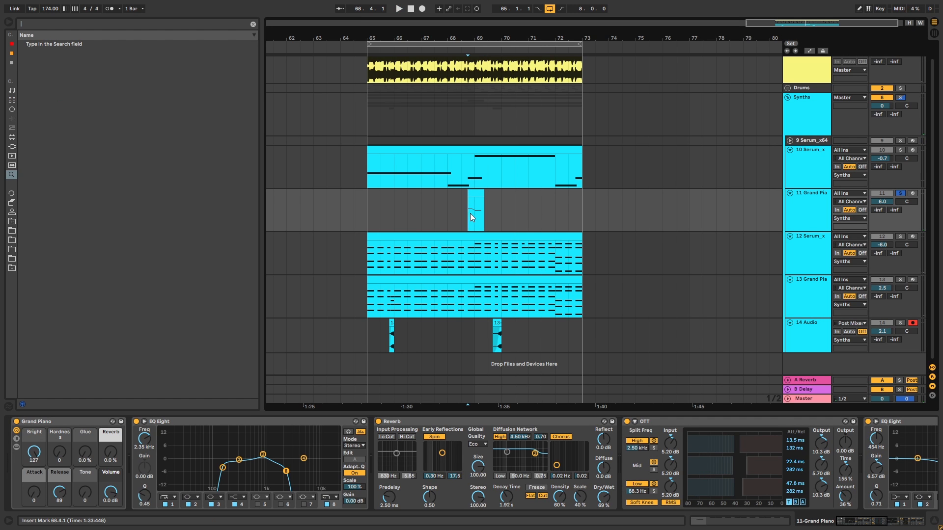
click(474, 210)
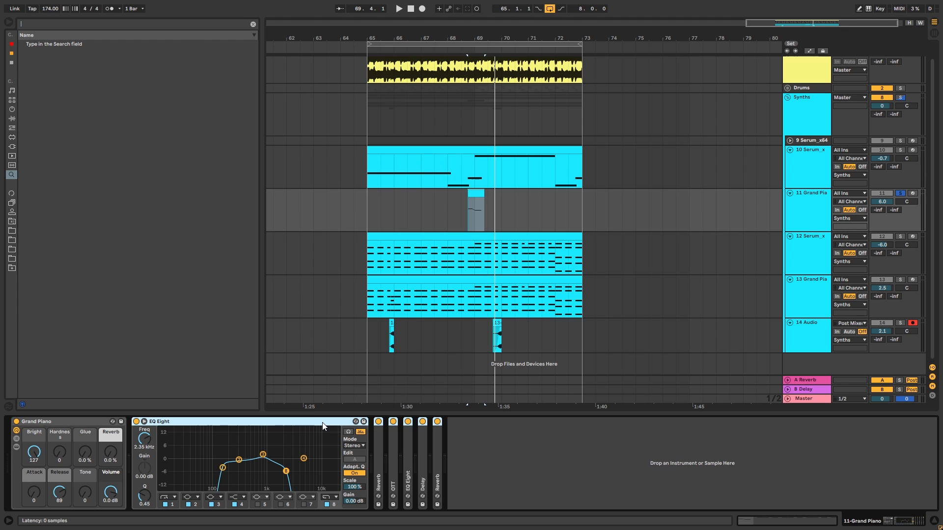
- Bypass and re-enable the piano's EQ Eight, then unfold its Reverb, OTT and Delay devices
click(397, 7)
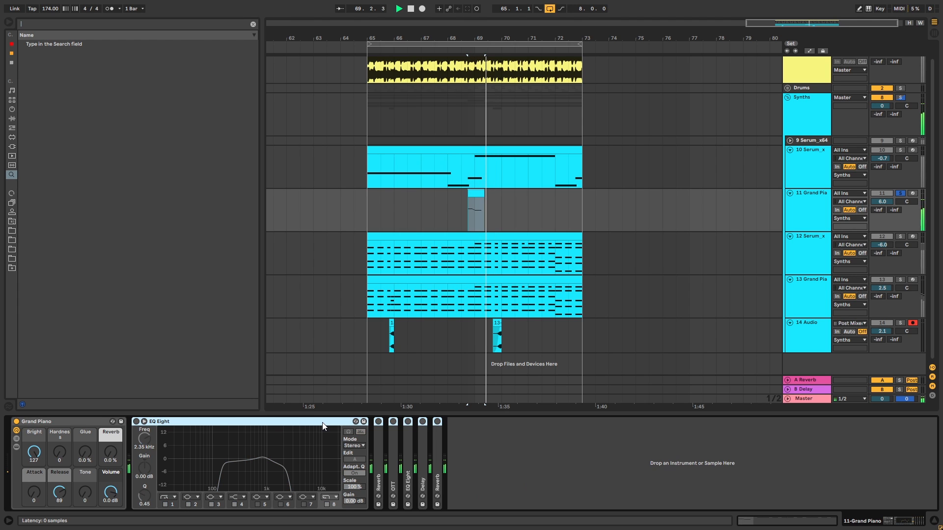
click(354, 474)
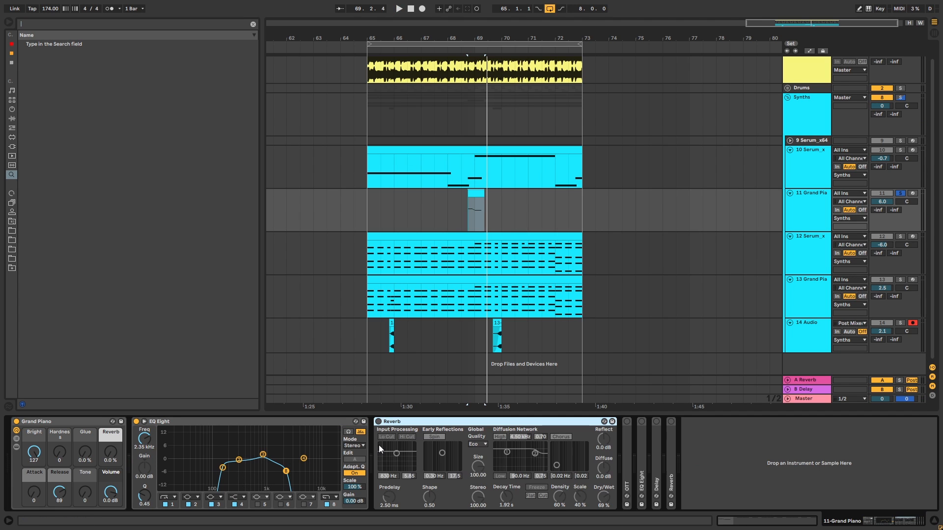
click(398, 8)
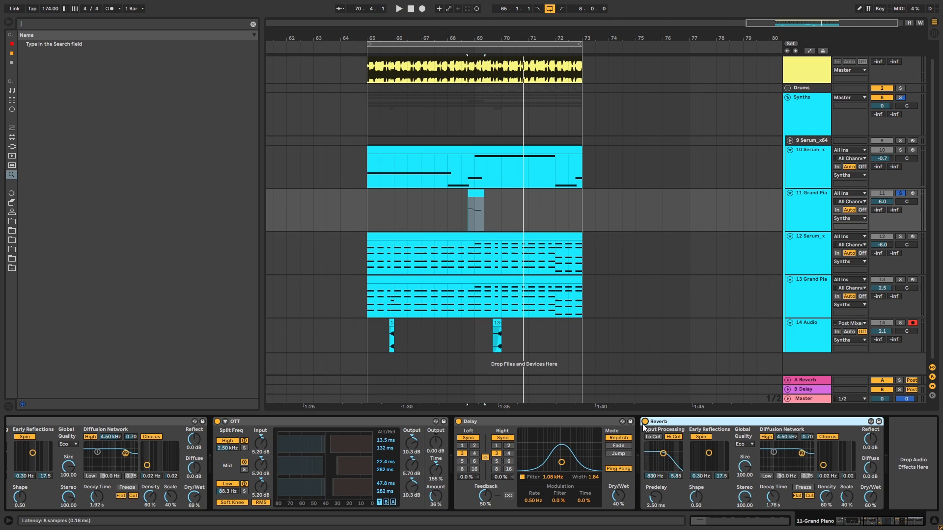
click(397, 8)
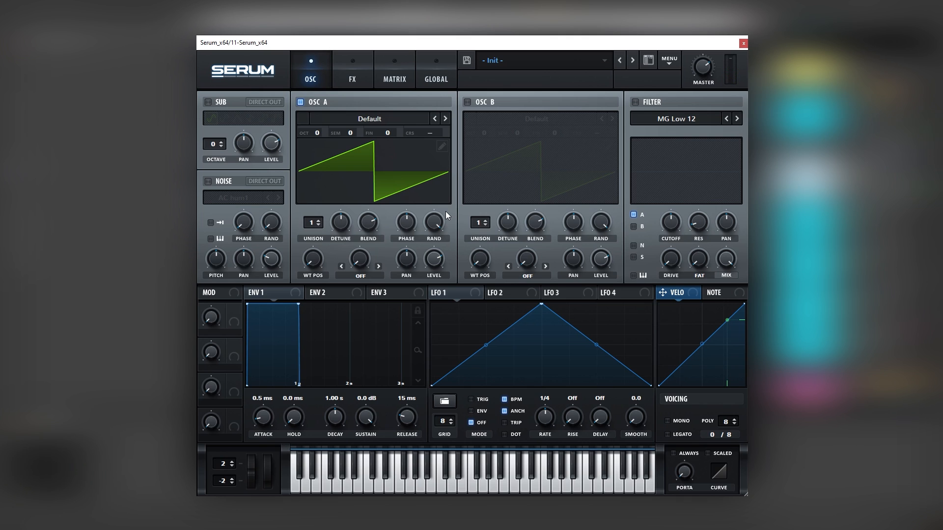
- Load the Analog > Basic Shapes sine wavetable into oscillator A
click(369, 119)
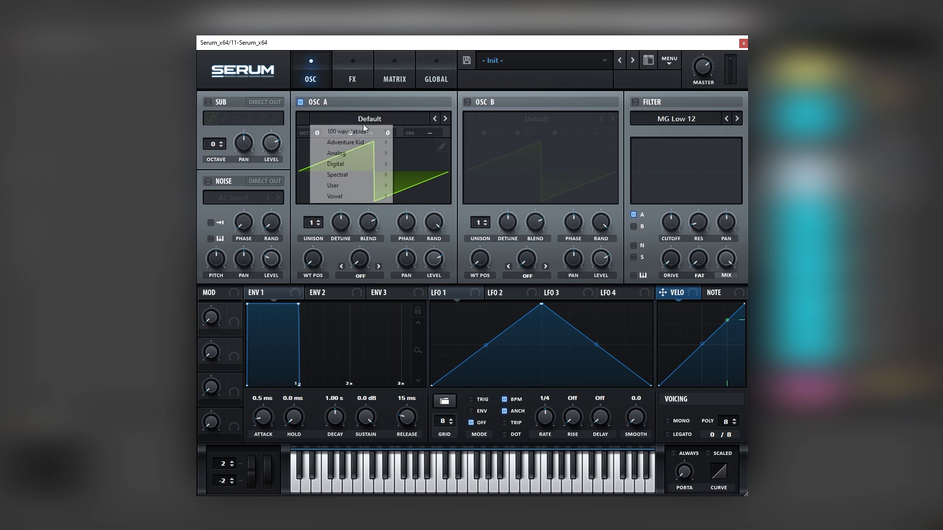
click(346, 132)
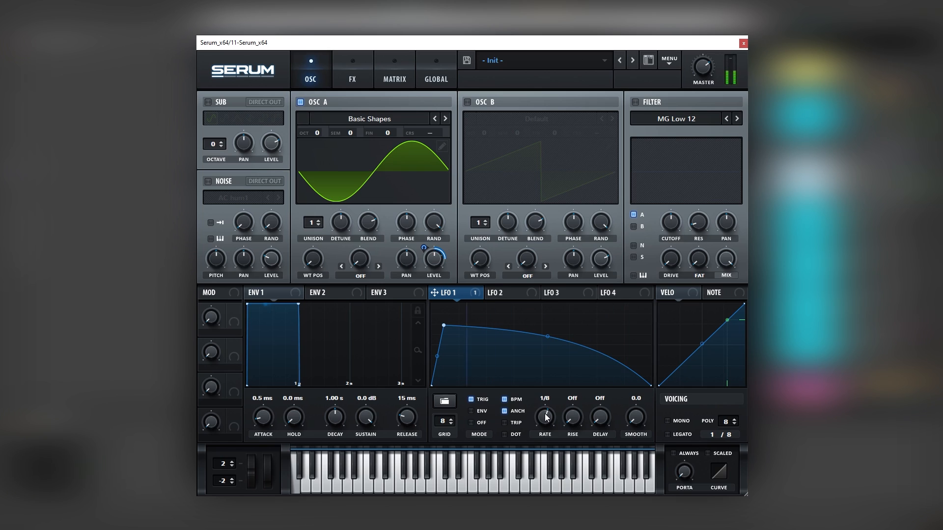
mouse_move(504, 373)
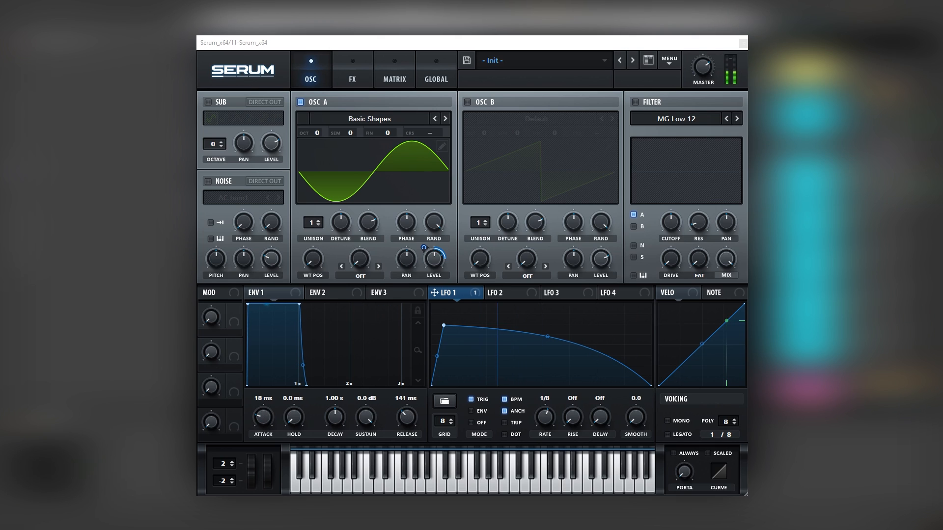
click(351, 70)
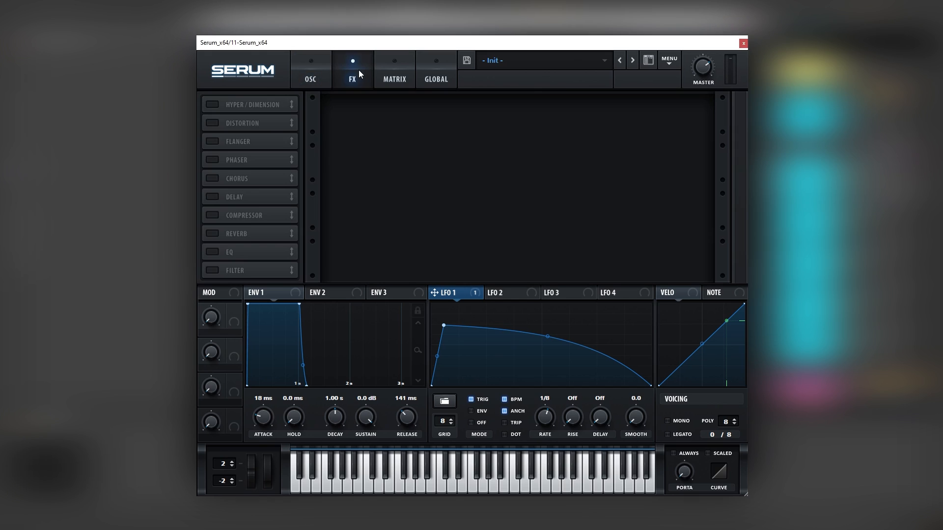
- Enable SoftClip distortion with drive, then enable the compressor in the FX rack
click(212, 122)
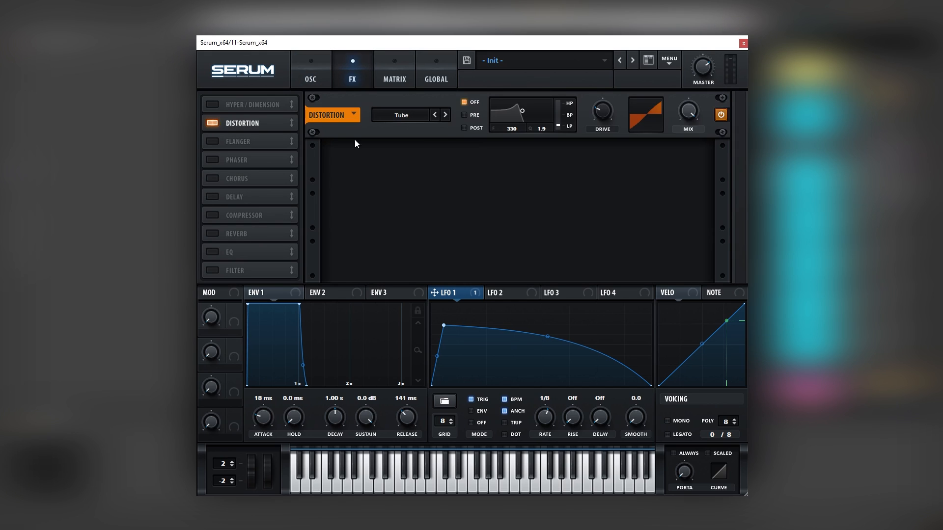
mouse_move(601, 112)
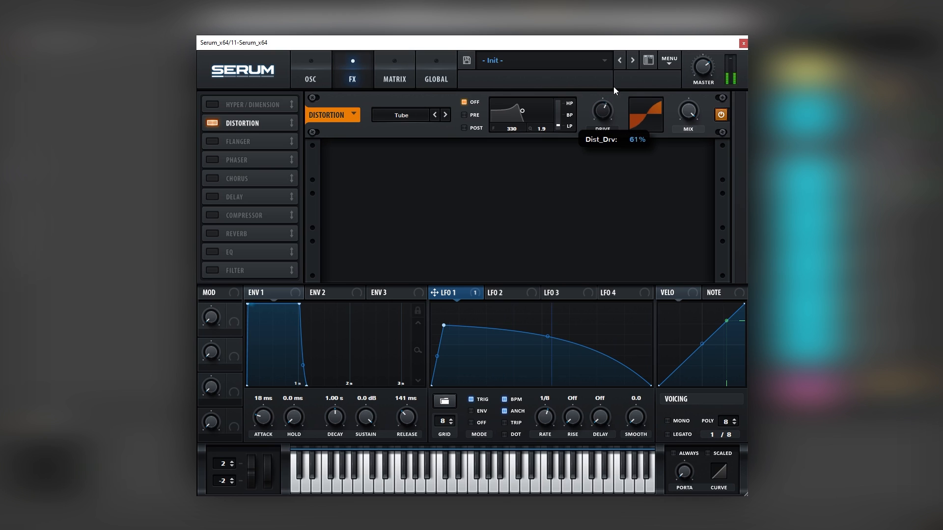
click(401, 114)
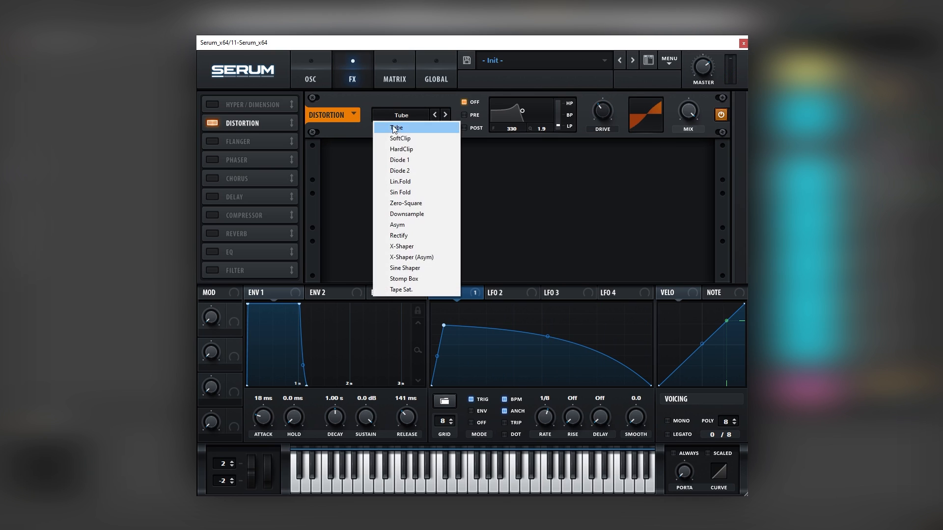
click(399, 139)
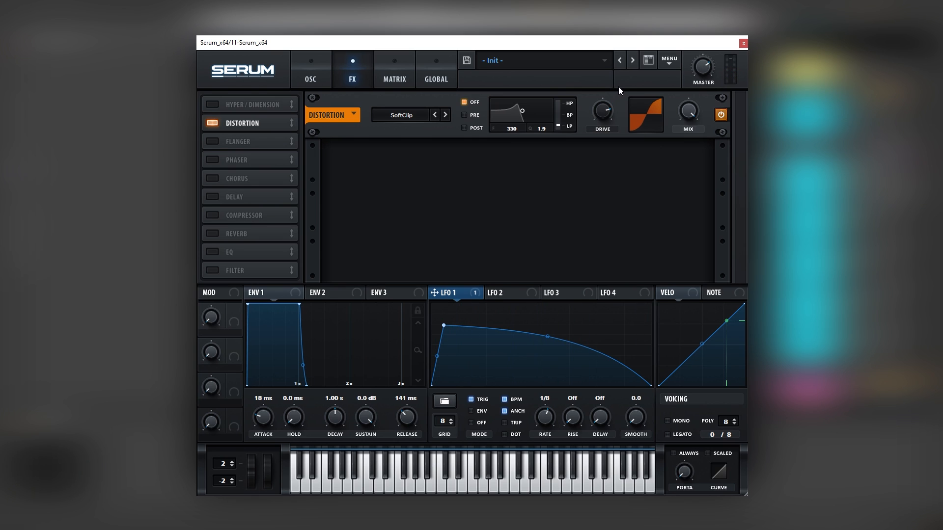
click(212, 214)
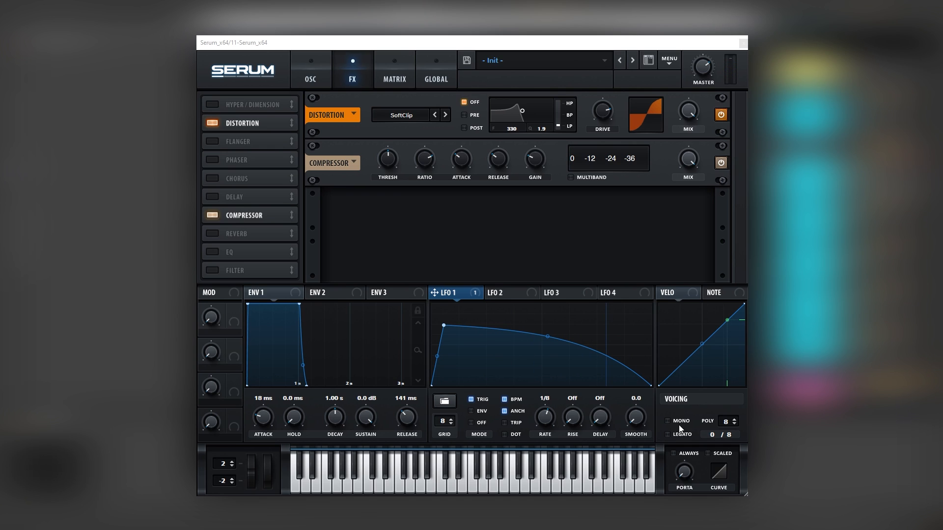
- Set voicing to Mono with Legato and portamento glide
click(667, 421)
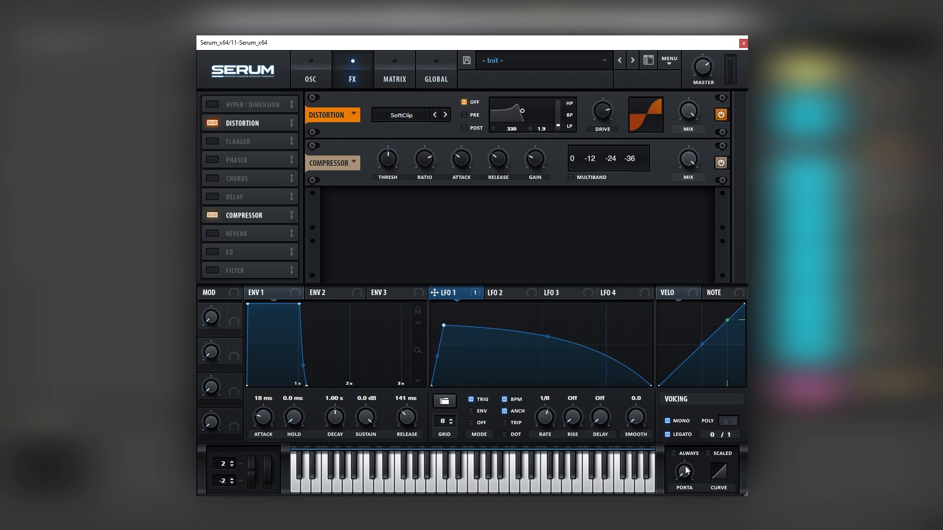
mouse_move(683, 472)
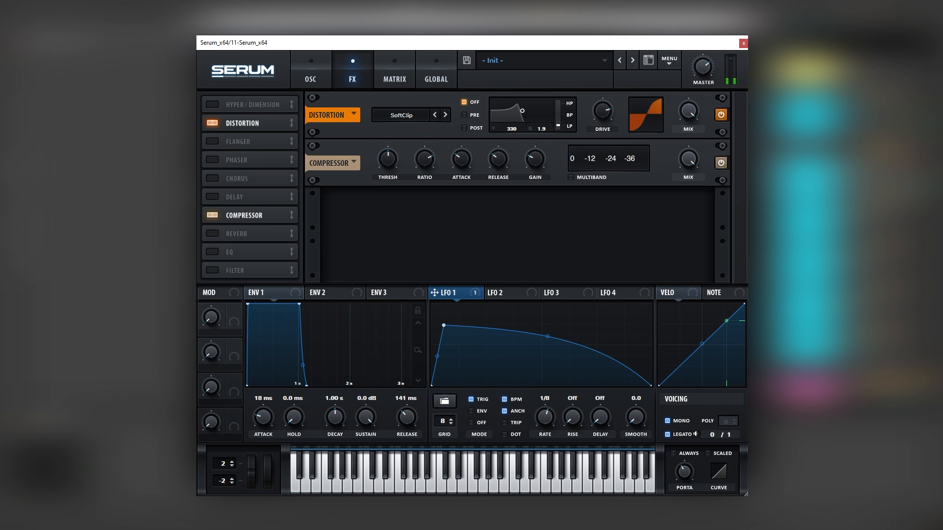
click(743, 43)
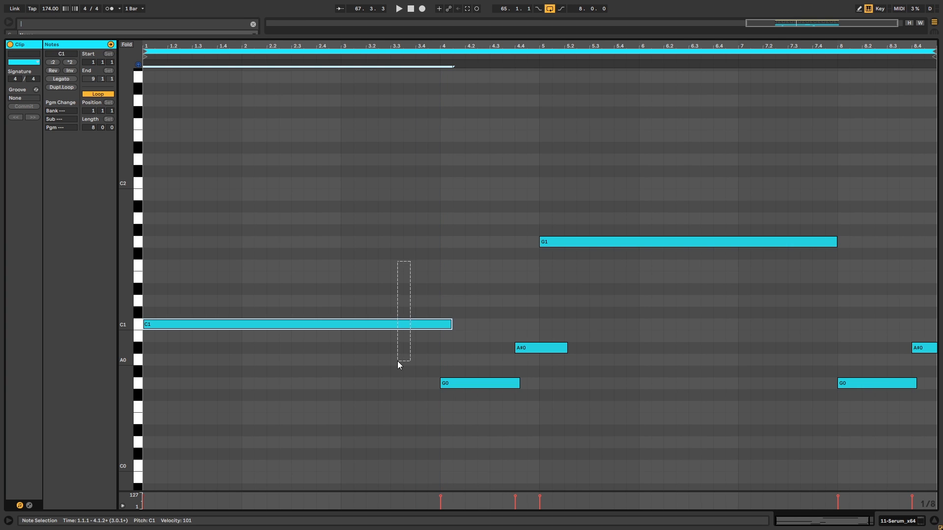
- Select the G0 and long C1 bass notes, then return to Arrangement View with the Serum track at -3.7 dB
click(479, 383)
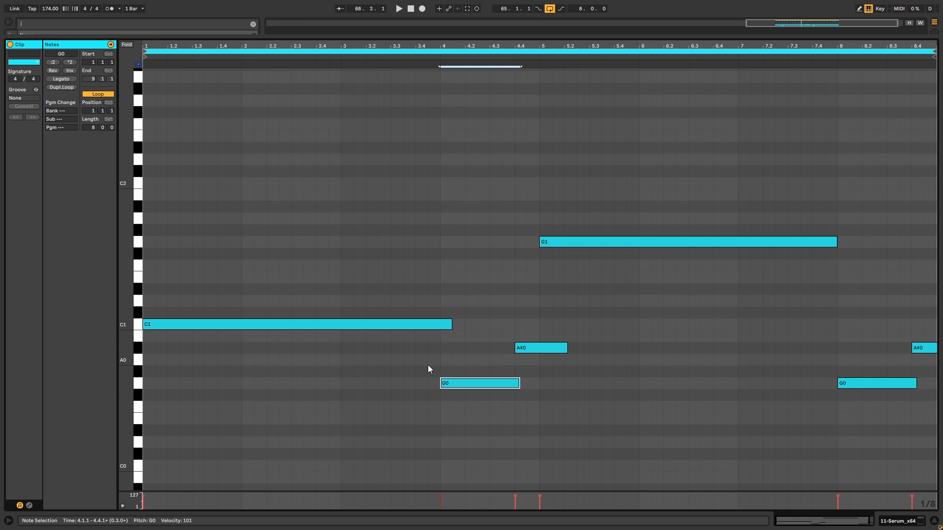
click(294, 324)
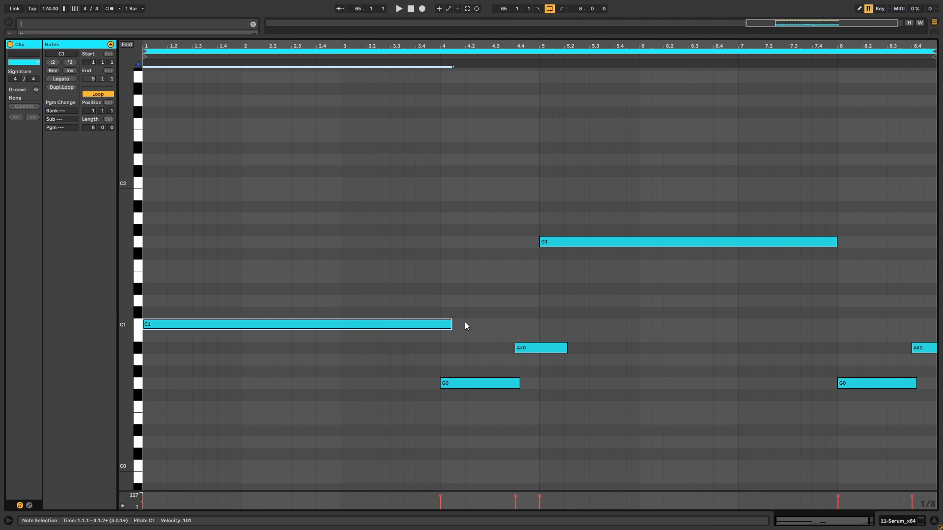
mouse_move(445, 250)
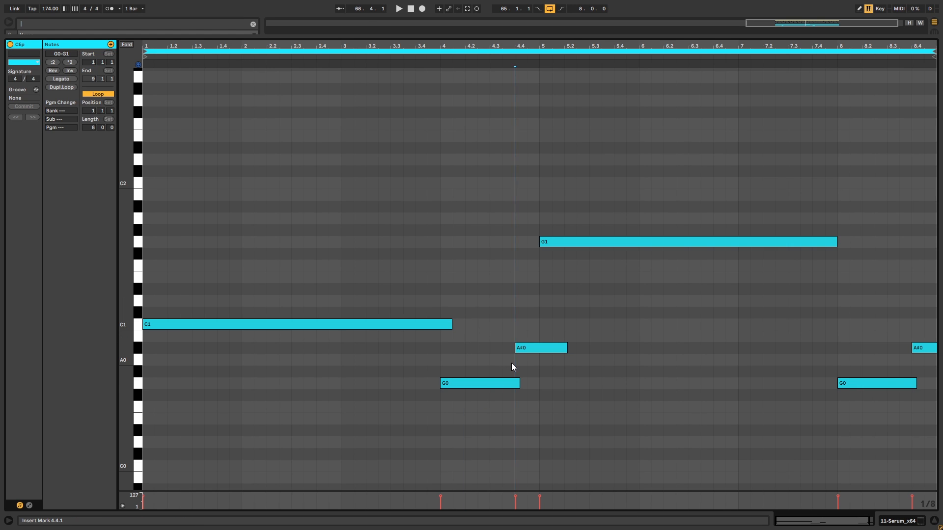
mouse_move(538, 269)
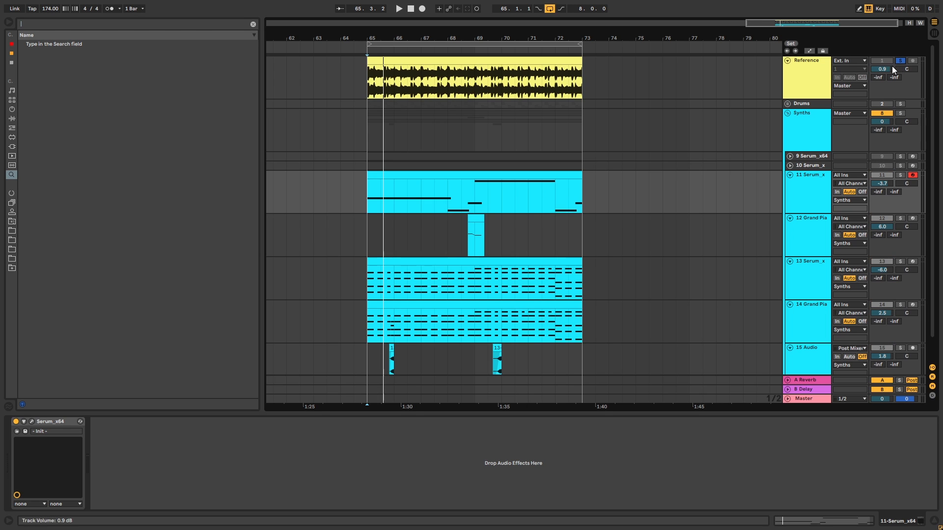
click(398, 8)
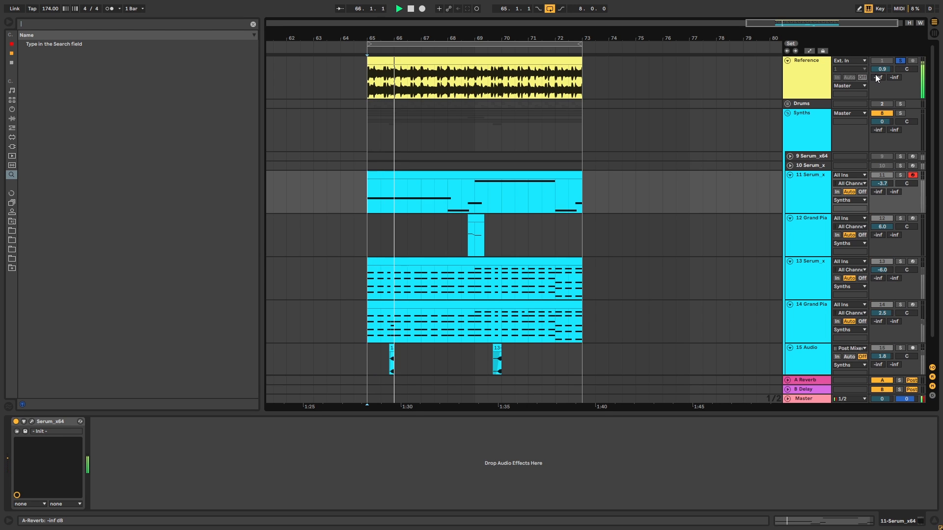